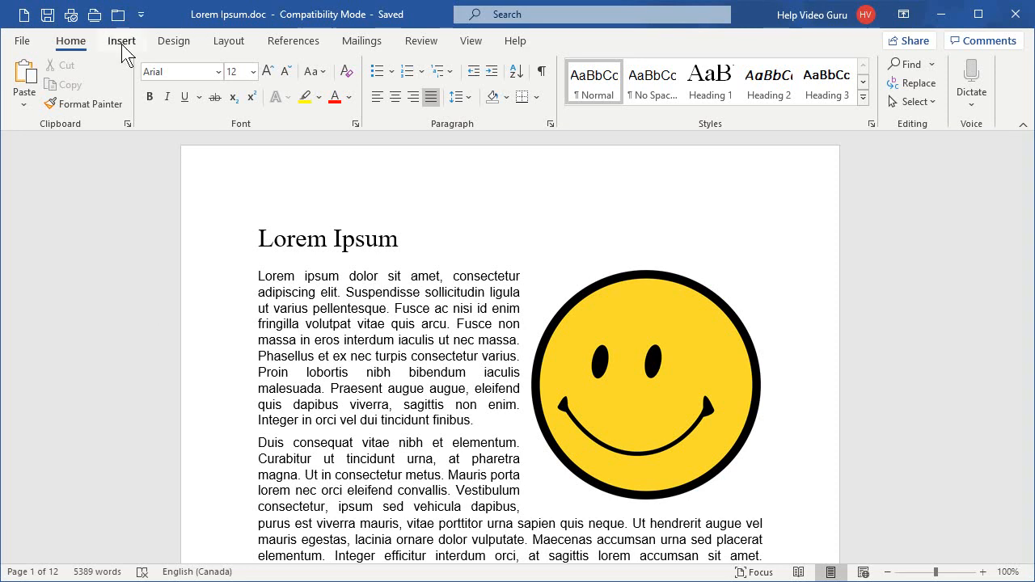
# Step: Place the cursor at the start of the text and show the Insert commands
pyautogui.click(259, 275)
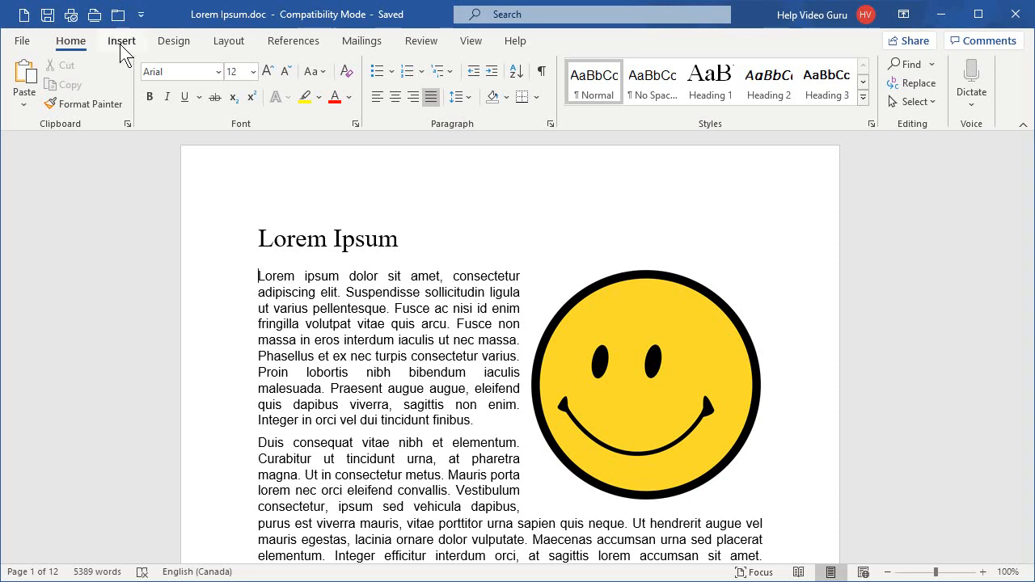
pyautogui.click(122, 41)
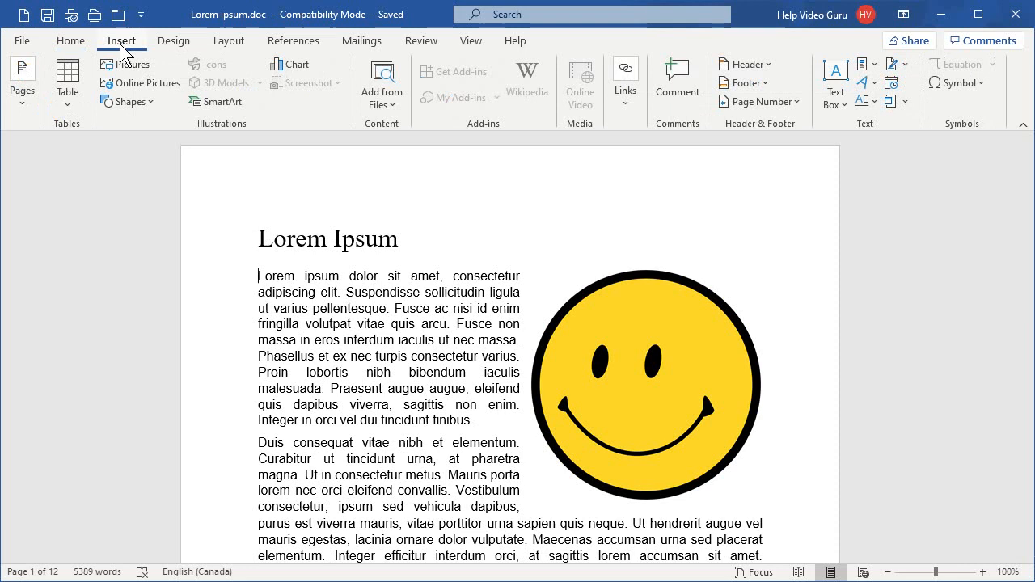
pyautogui.moveTo(655, 92)
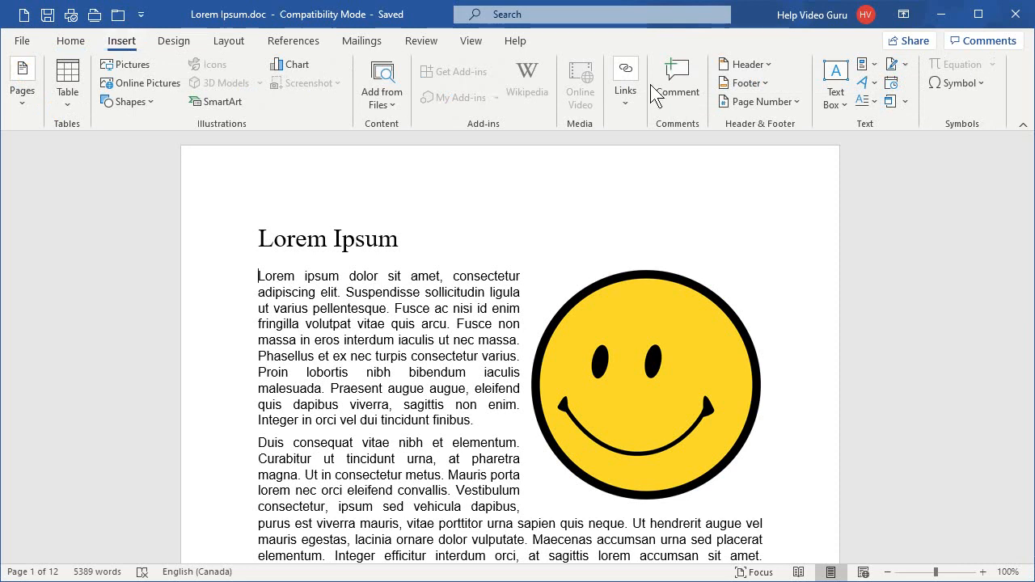
pyautogui.moveTo(768, 136)
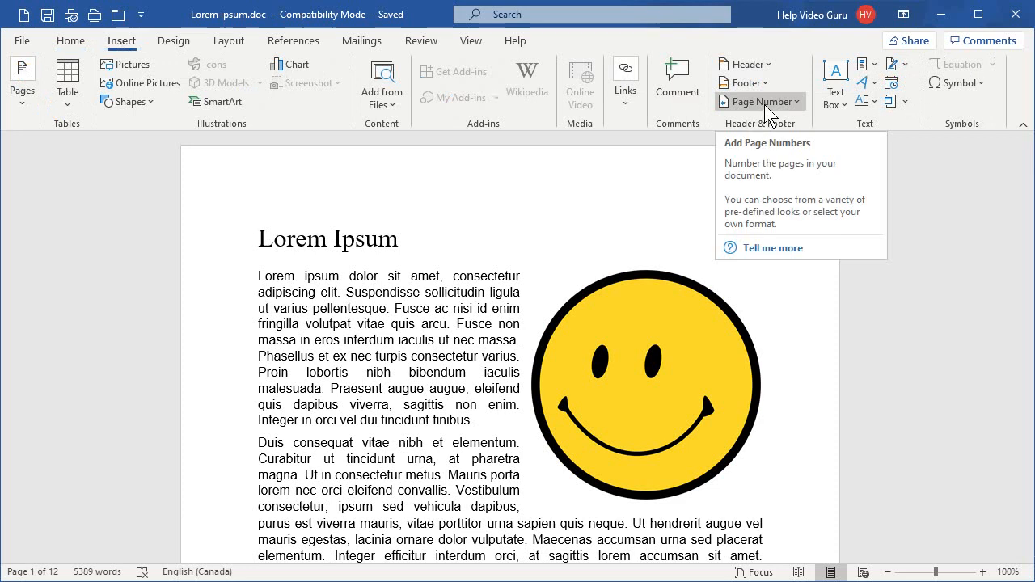
# Step: Show the Page Number placement options from the Header & Footer group
pyautogui.click(759, 101)
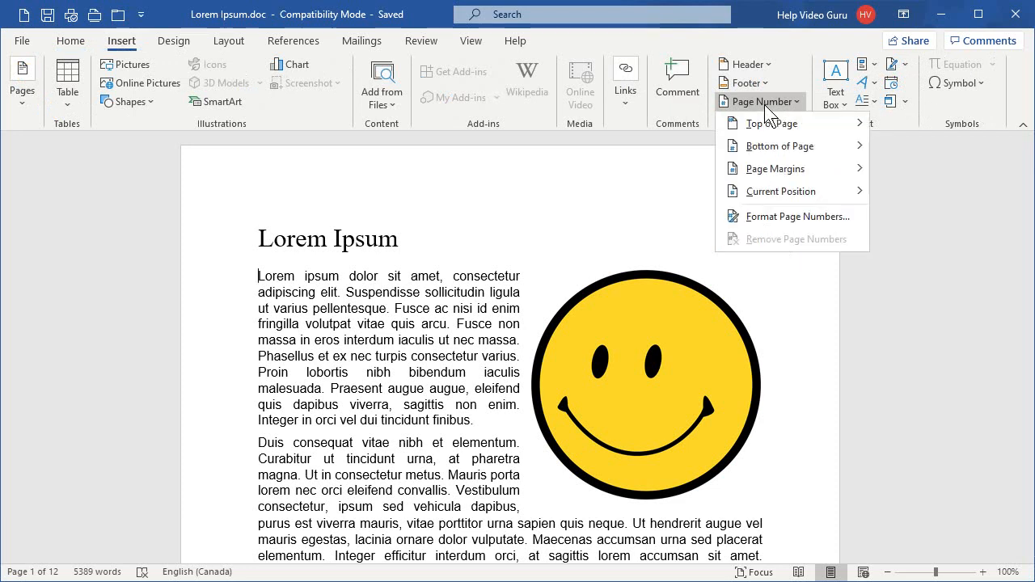
pyautogui.moveTo(776, 168)
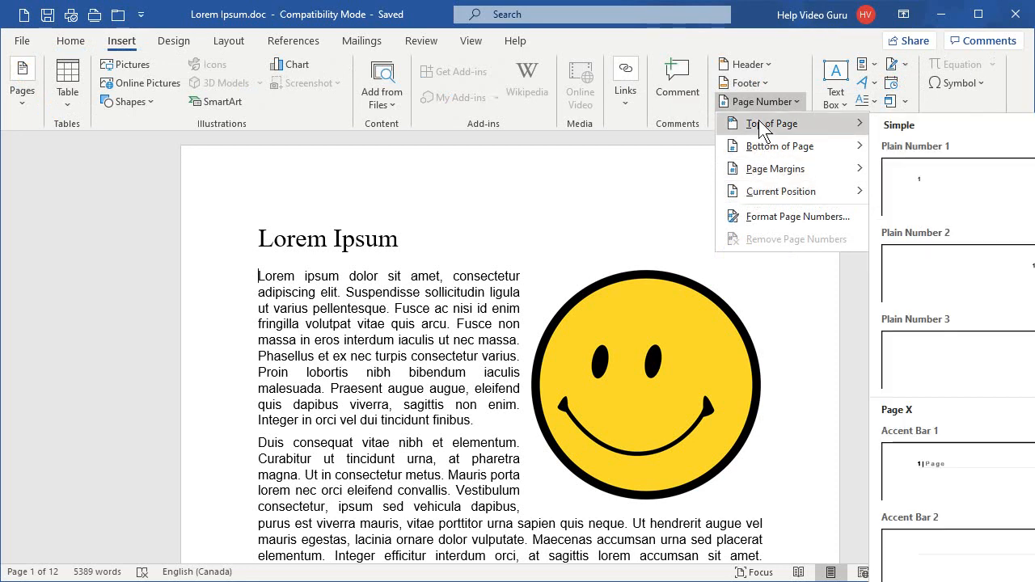
pyautogui.moveTo(764, 132)
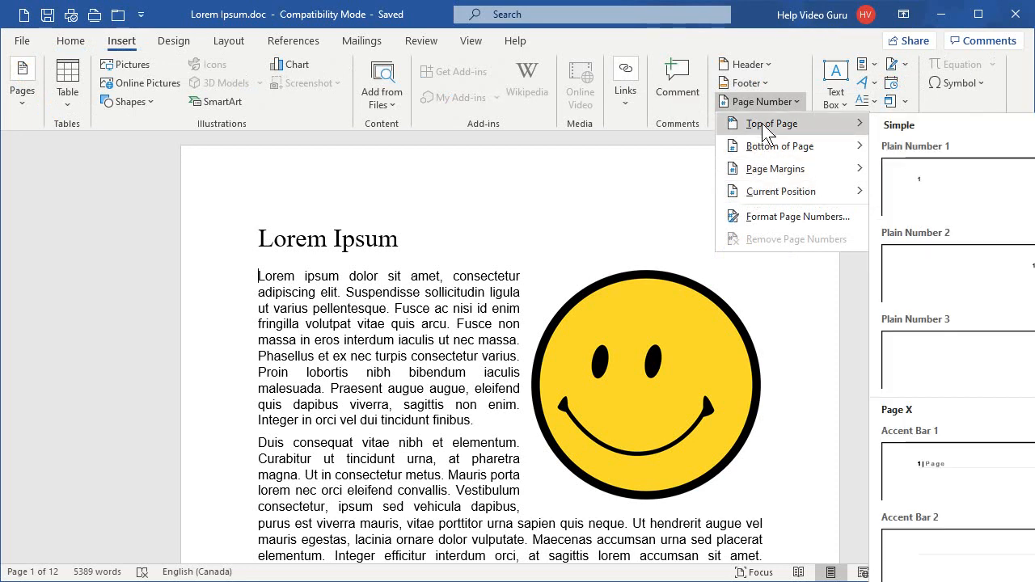
pyautogui.moveTo(775, 168)
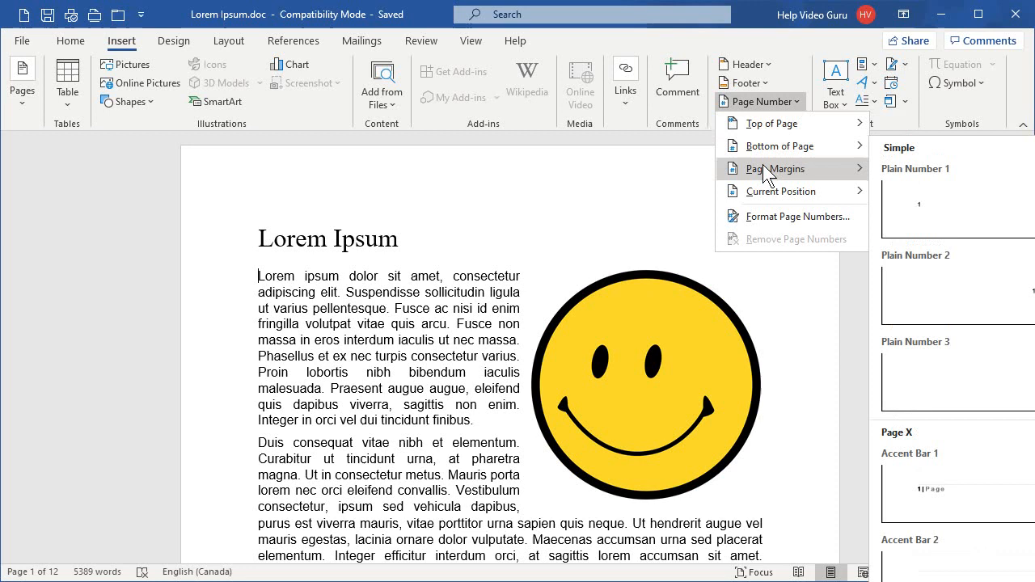
pyautogui.moveTo(779, 191)
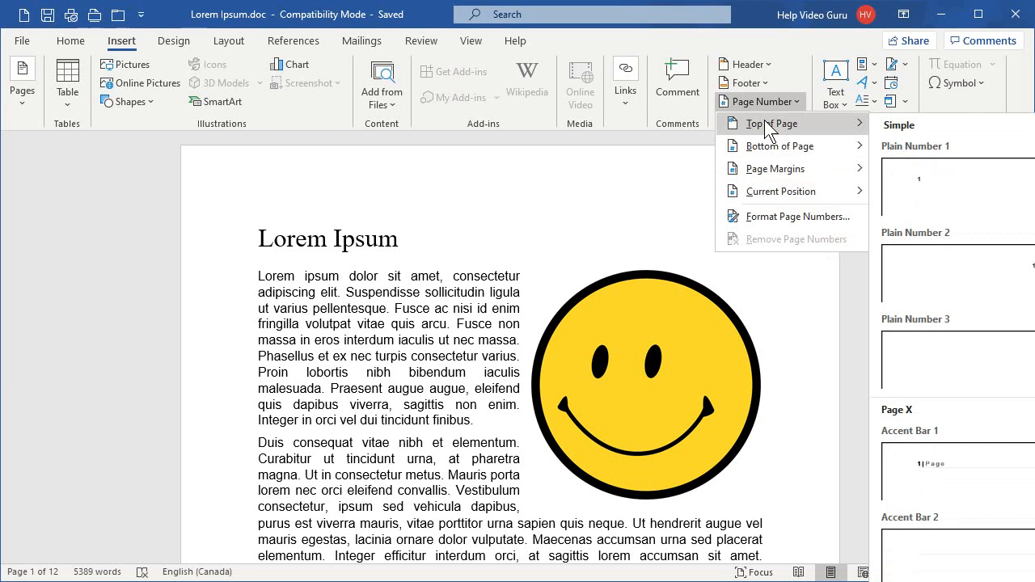
pyautogui.moveTo(908, 178)
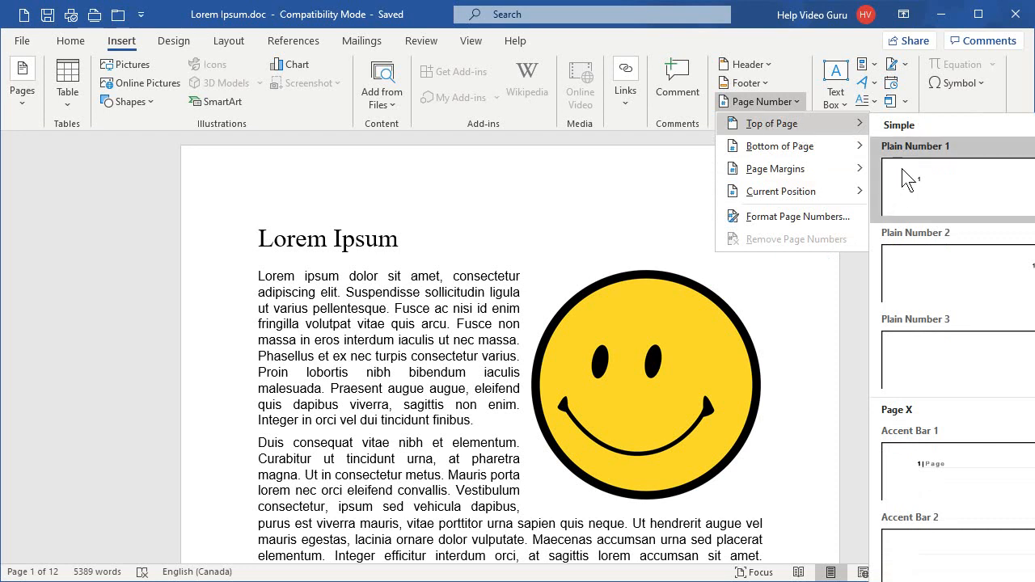
pyautogui.moveTo(939, 181)
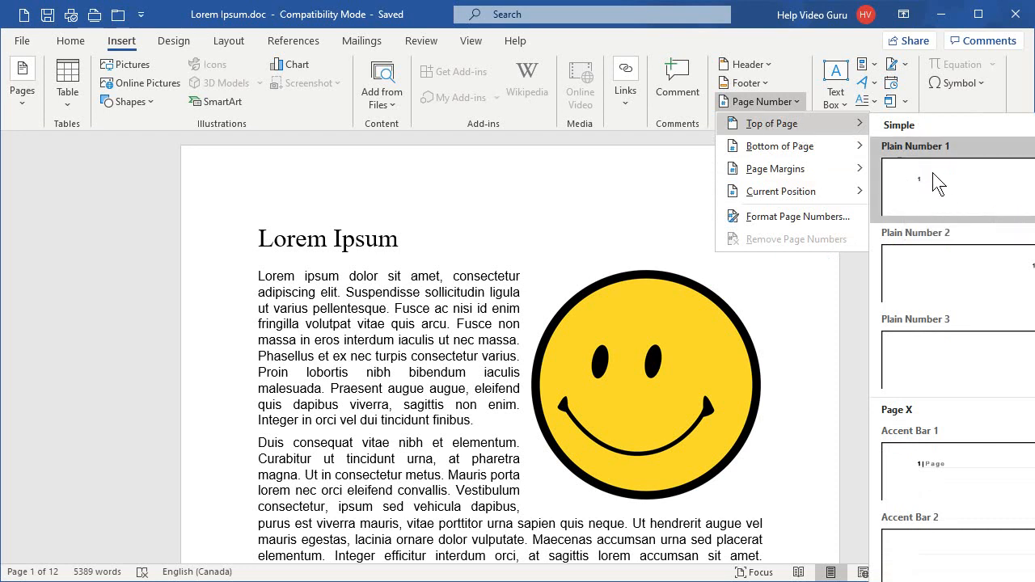
pyautogui.moveTo(977, 274)
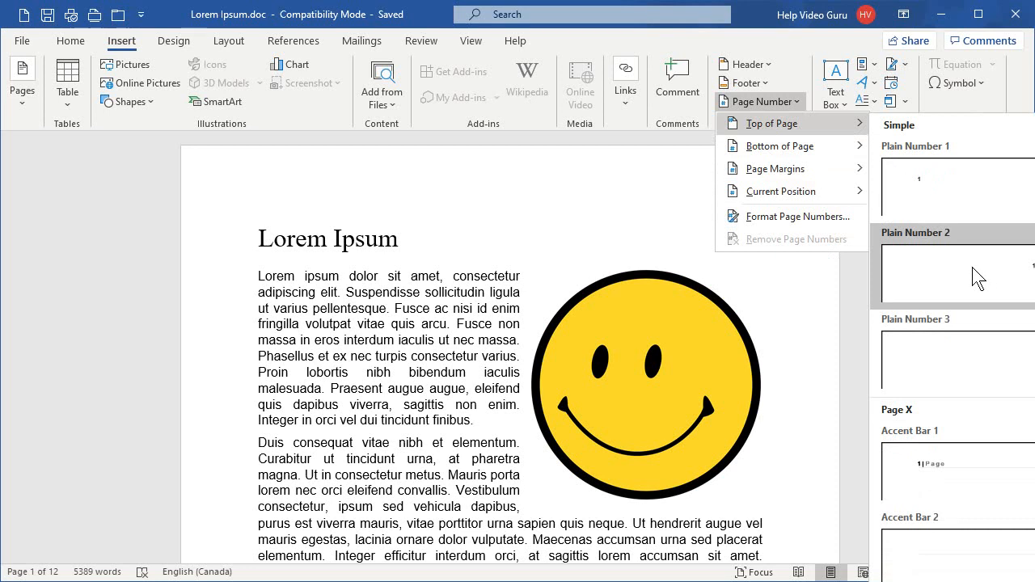
# Step: Insert the Bold Numbers 1 'Page X of Y' style, giving a 'Page 1 of 12' header
pyautogui.scroll(-3)
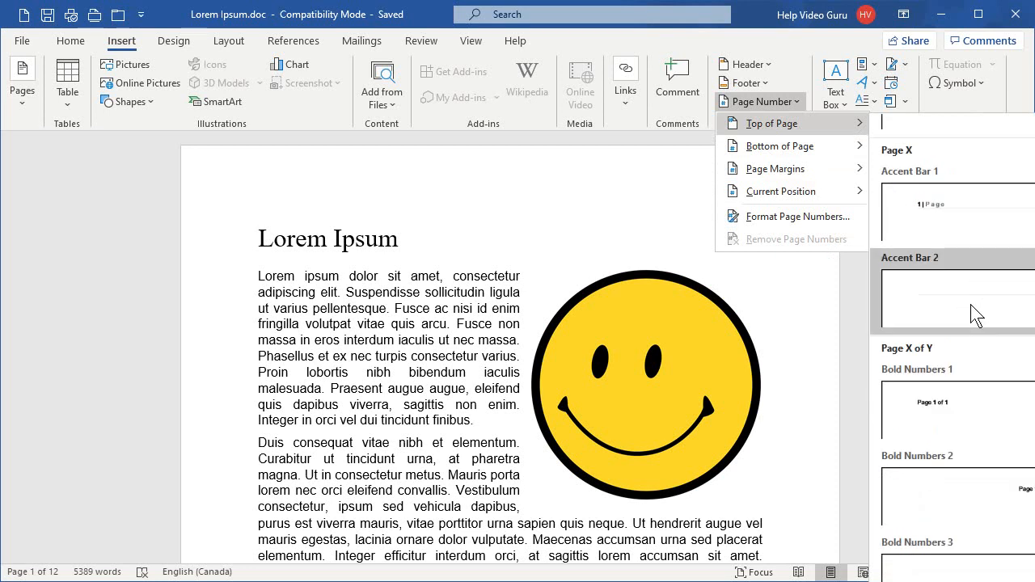
pyautogui.moveTo(970, 305)
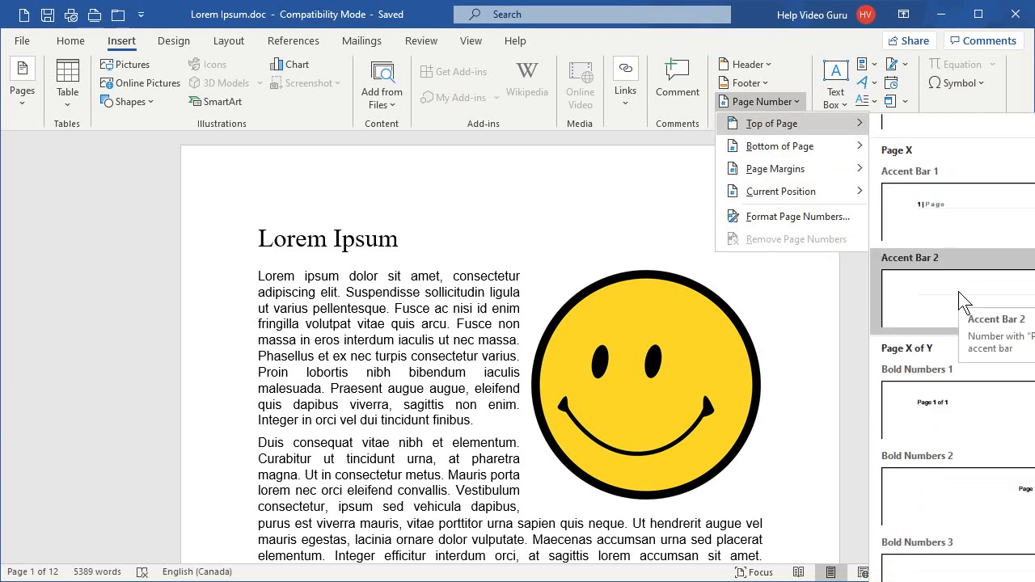
pyautogui.moveTo(951, 440)
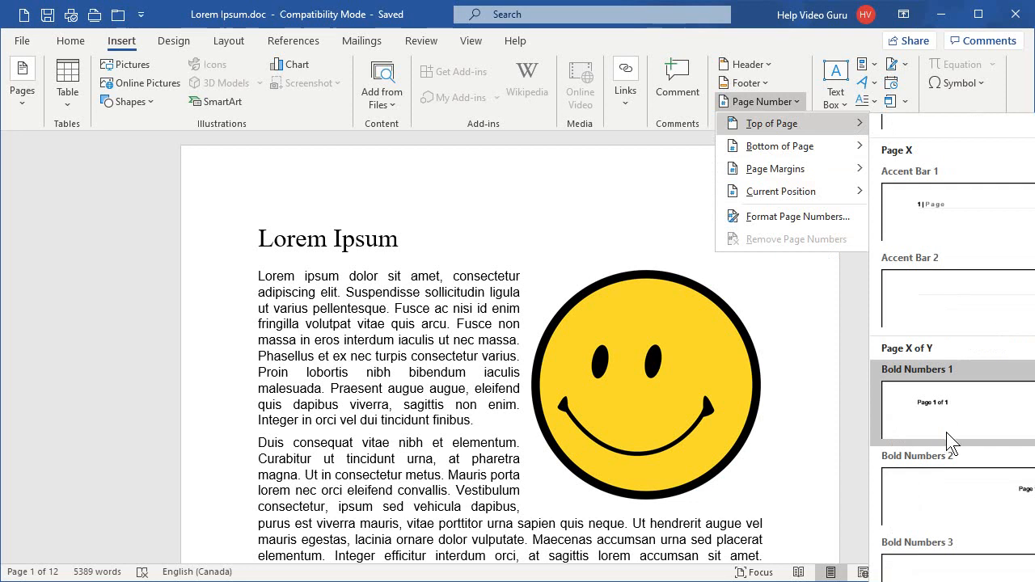
pyautogui.moveTo(954, 429)
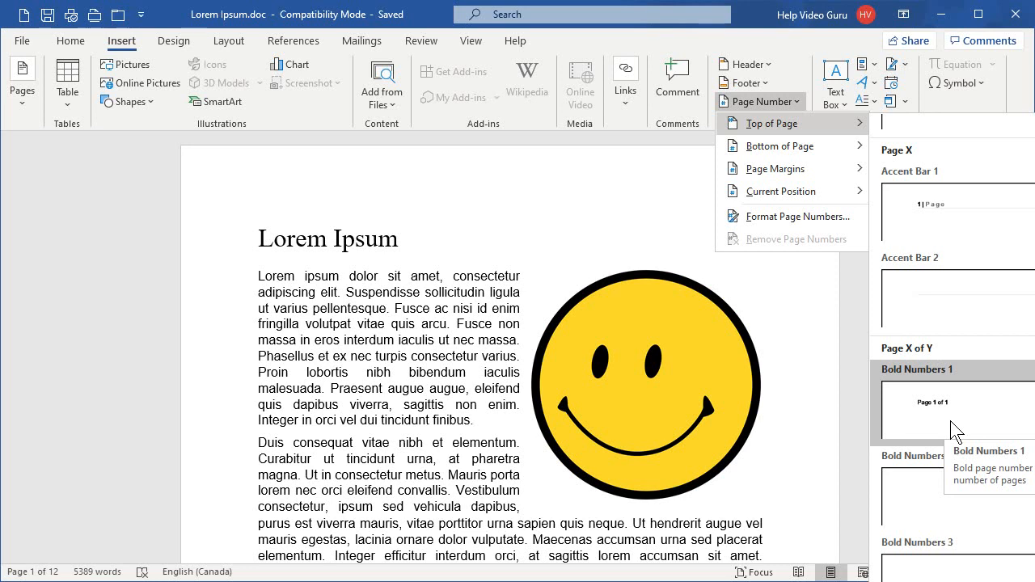
pyautogui.click(931, 411)
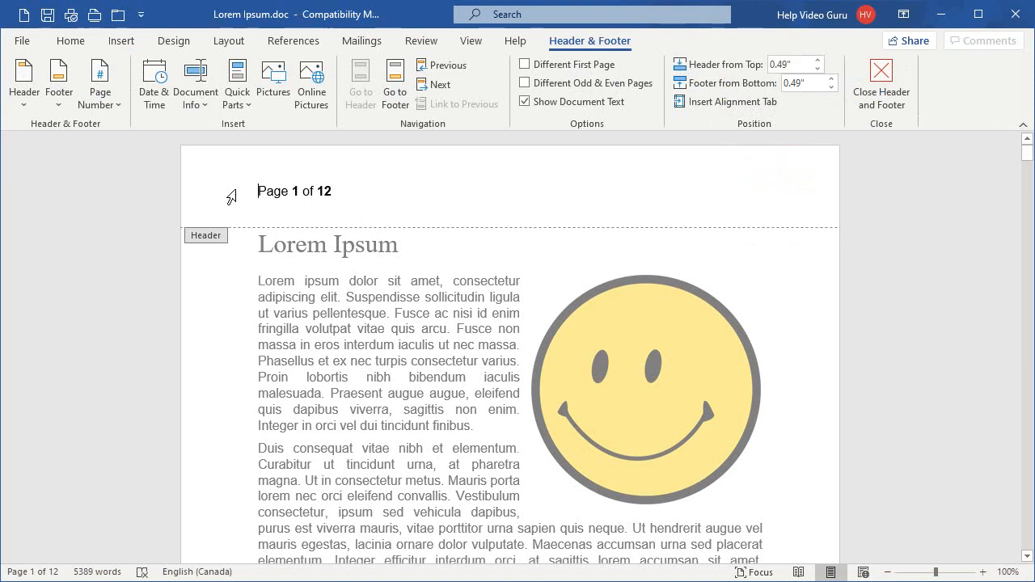
pyautogui.moveTo(344, 196)
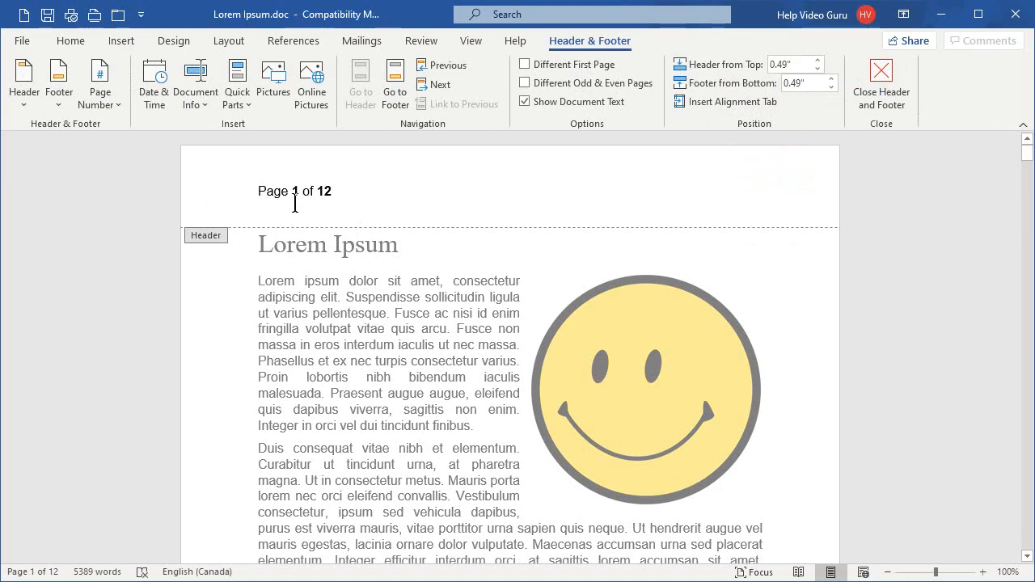
pyautogui.moveTo(327, 194)
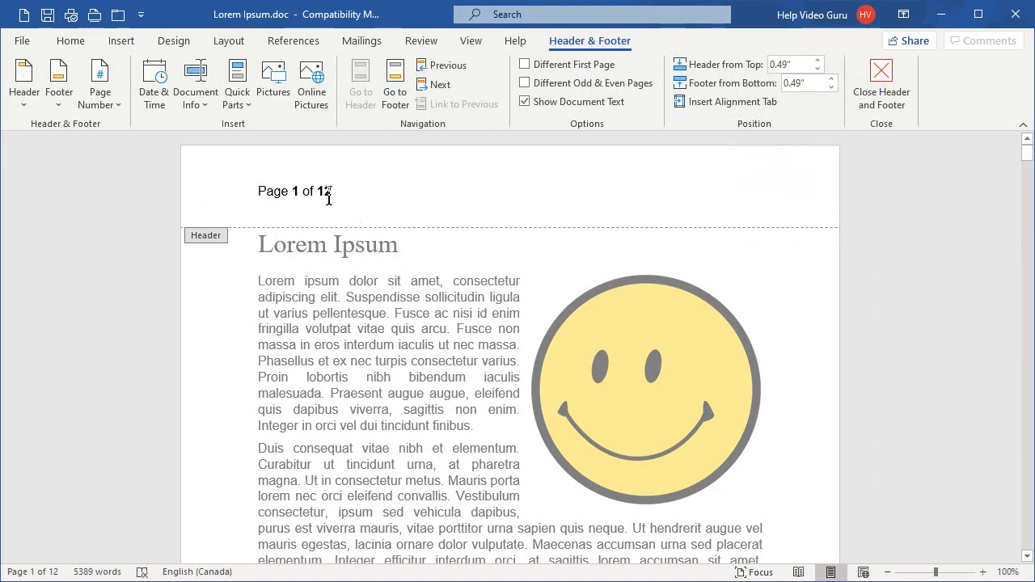
# Step: Show the Home formatting commands while the header stays open for editing
pyautogui.click(71, 40)
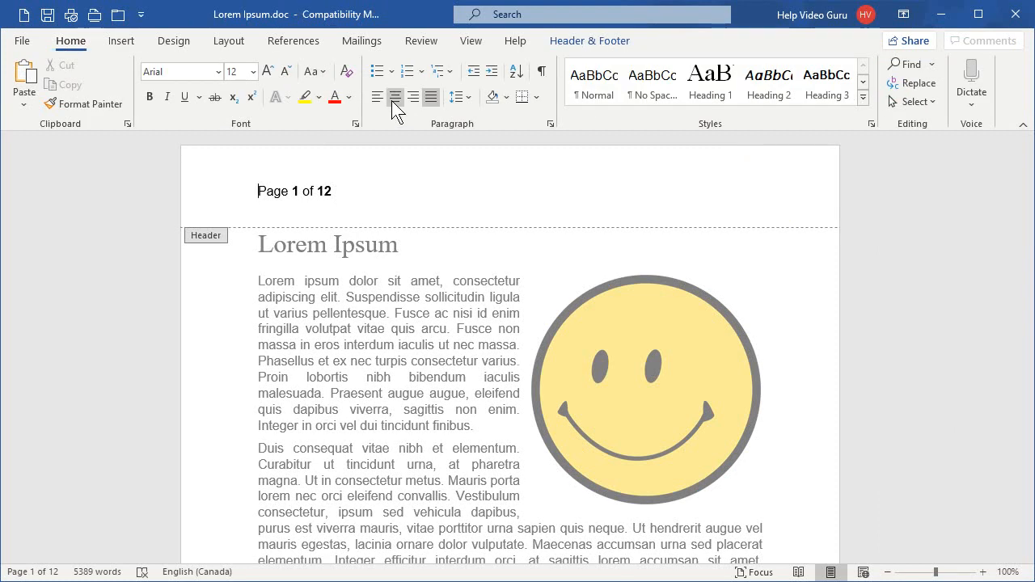
# Step: Align the 'Page 1 of 12' header number to the right edge of the page
pyautogui.click(395, 97)
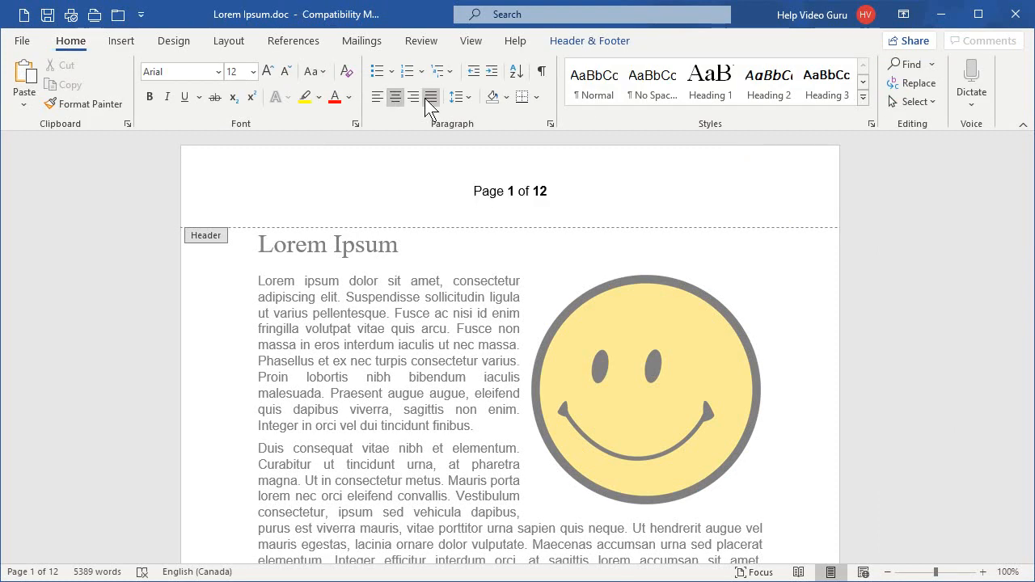
pyautogui.click(414, 97)
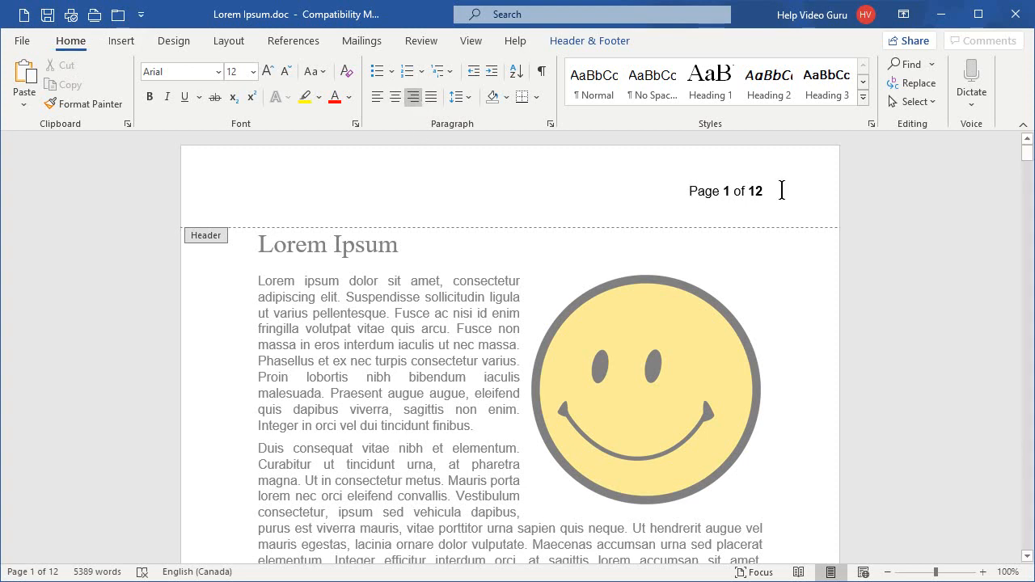
pyautogui.moveTo(573, 212)
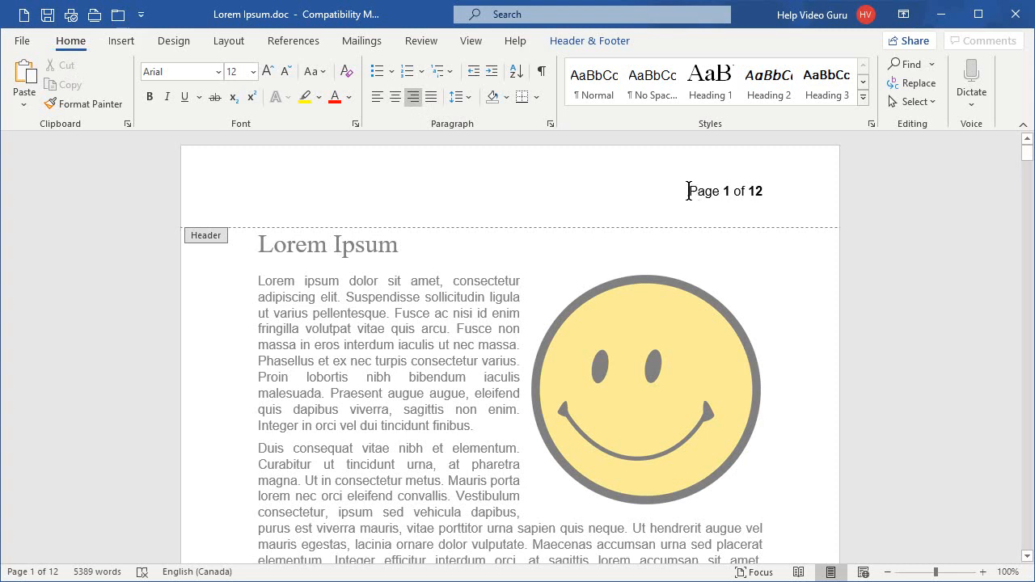
pyautogui.moveTo(705, 191)
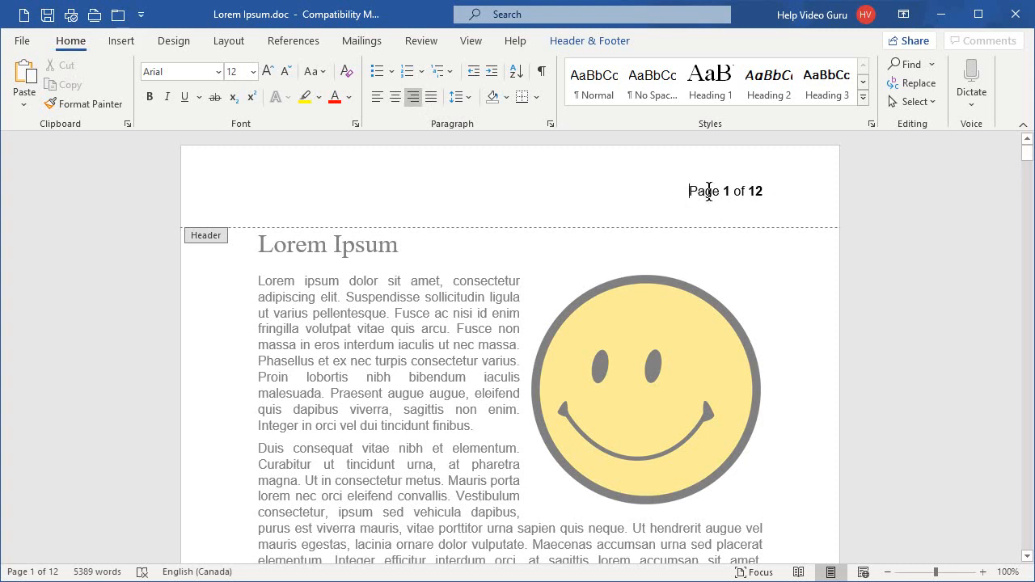
pyautogui.moveTo(395, 378)
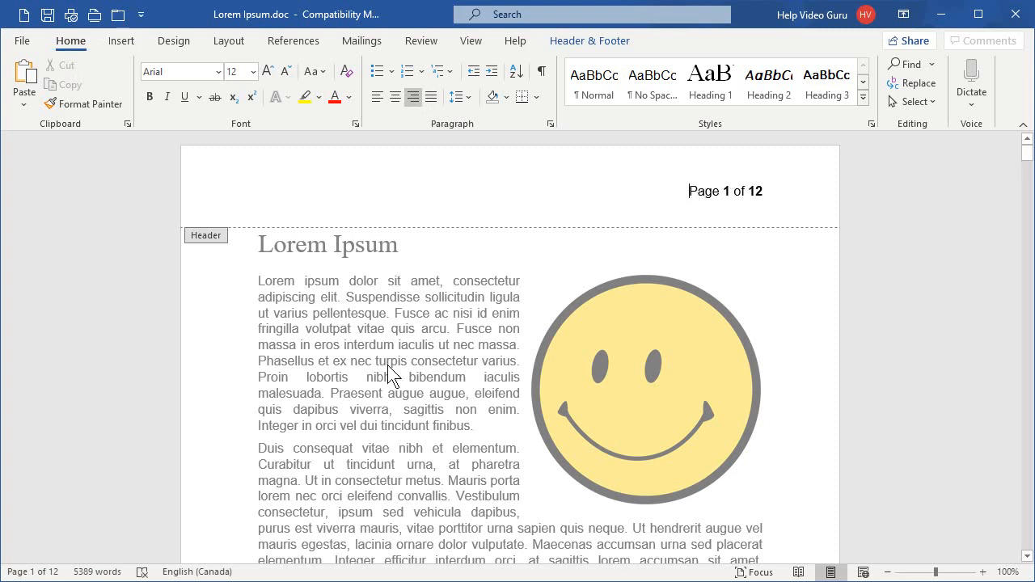
pyautogui.moveTo(355, 369)
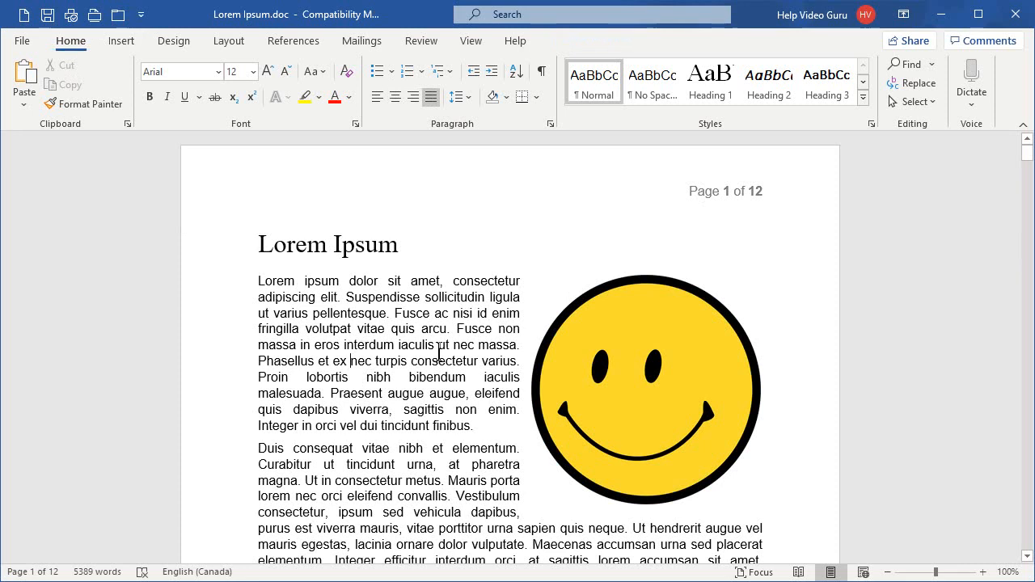
pyautogui.moveTo(705, 202)
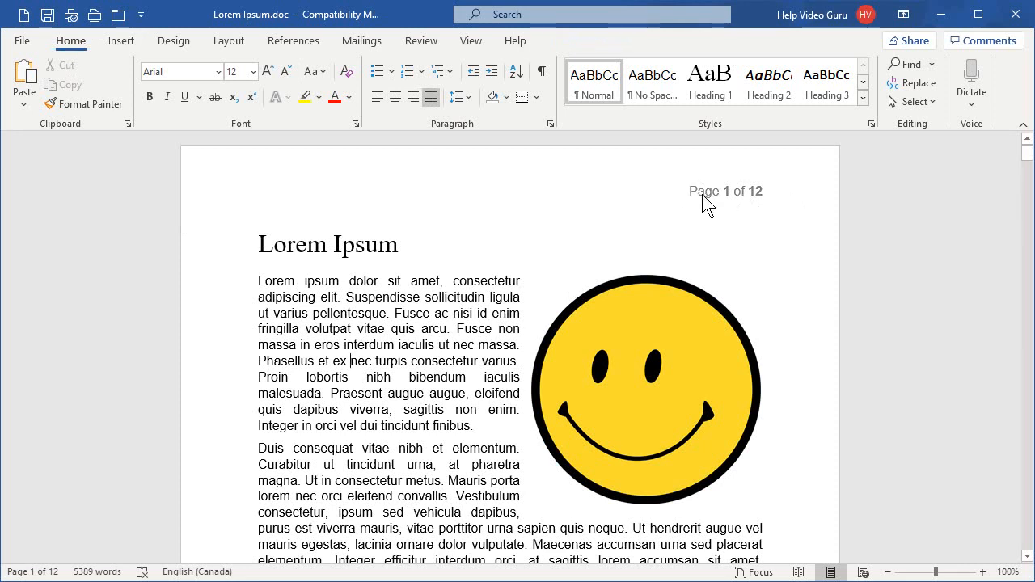
pyautogui.moveTo(738, 210)
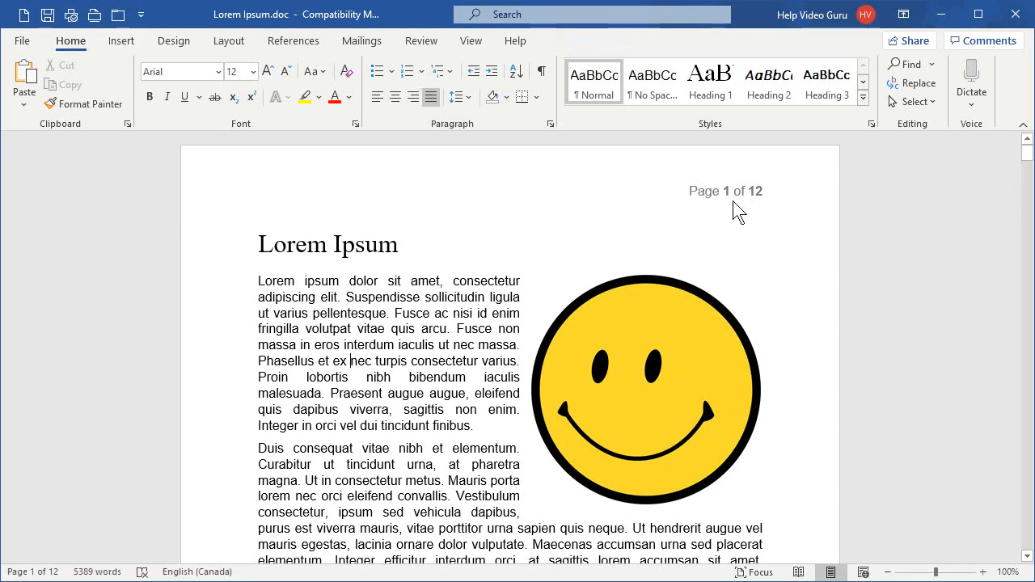
pyautogui.moveTo(590, 223)
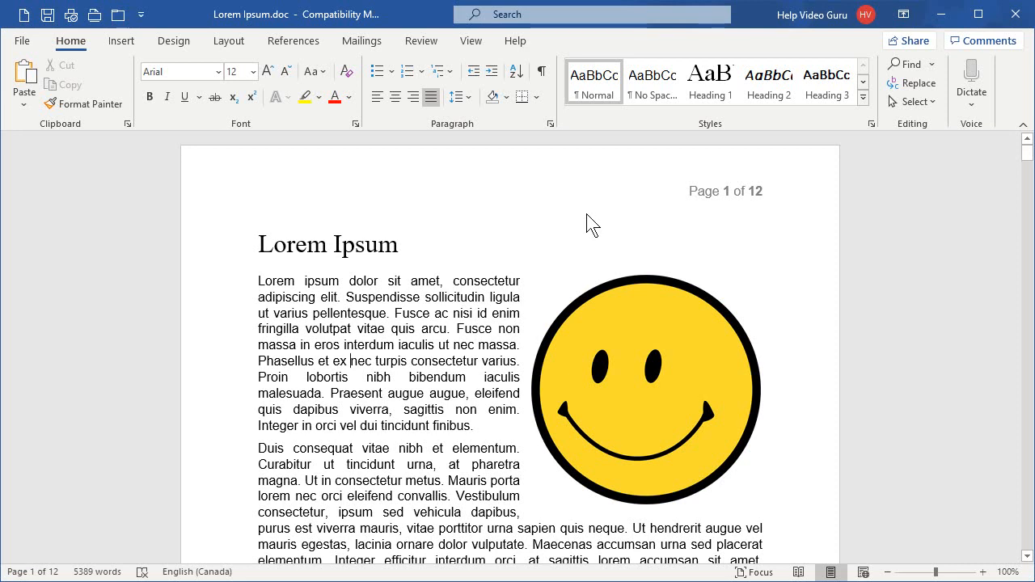
pyautogui.moveTo(566, 230)
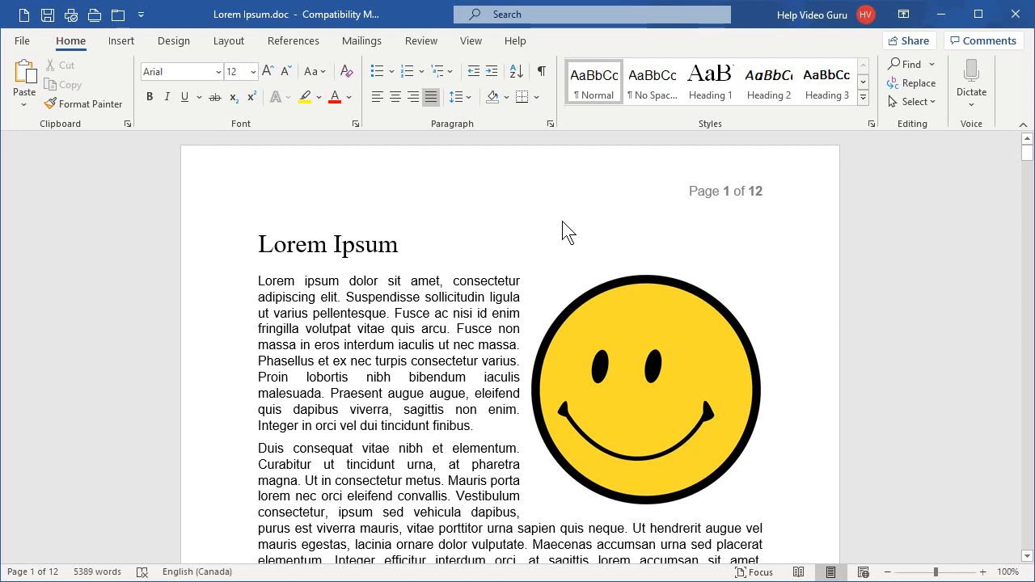